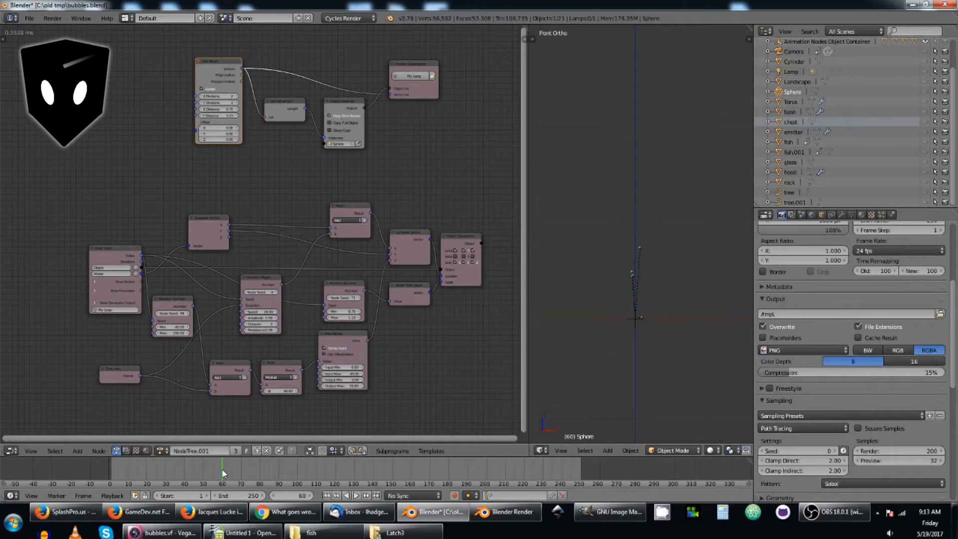
{"action": "mouse_move", "coordinate": [689, 182]}
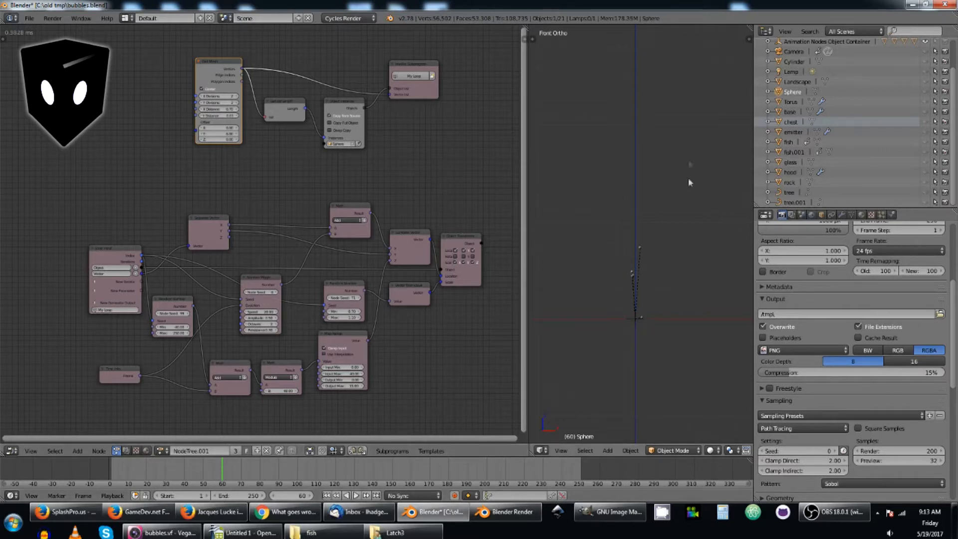
{"action": "mouse_move", "coordinate": [641, 322]}
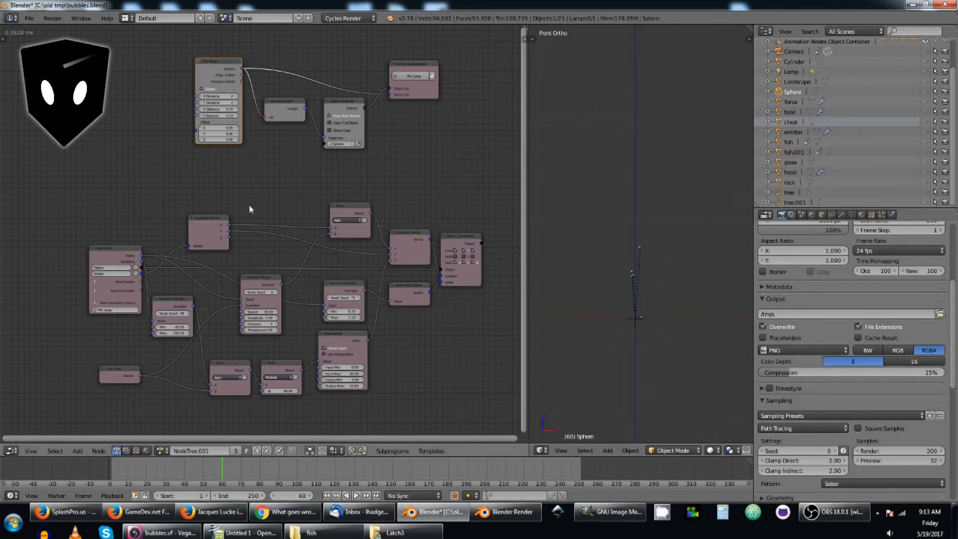
{"action": "mouse_move", "coordinate": [275, 368]}
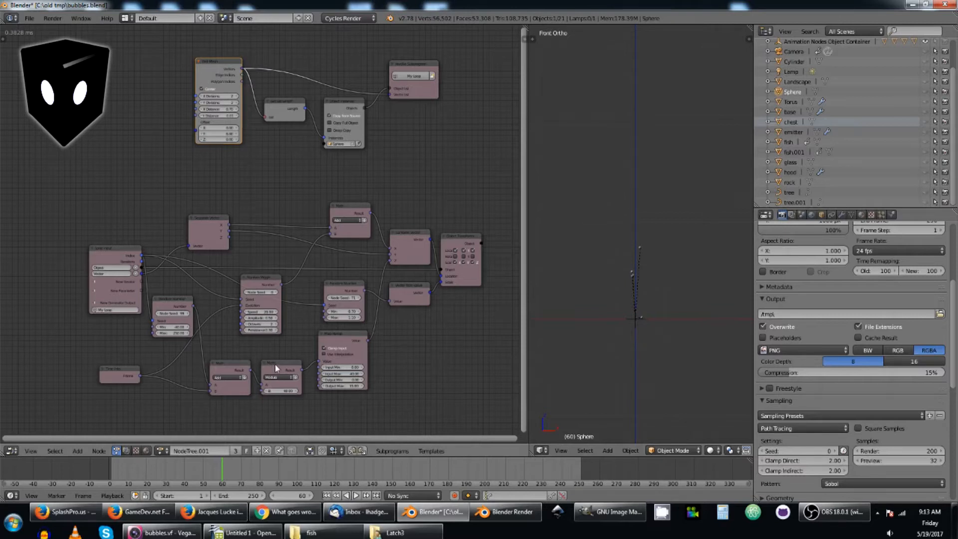
Step: Select the Modulo math node for explanation and switch to the OpenOffice Calc spreadsheet
{"action": "left_click", "coordinate": [280, 372]}
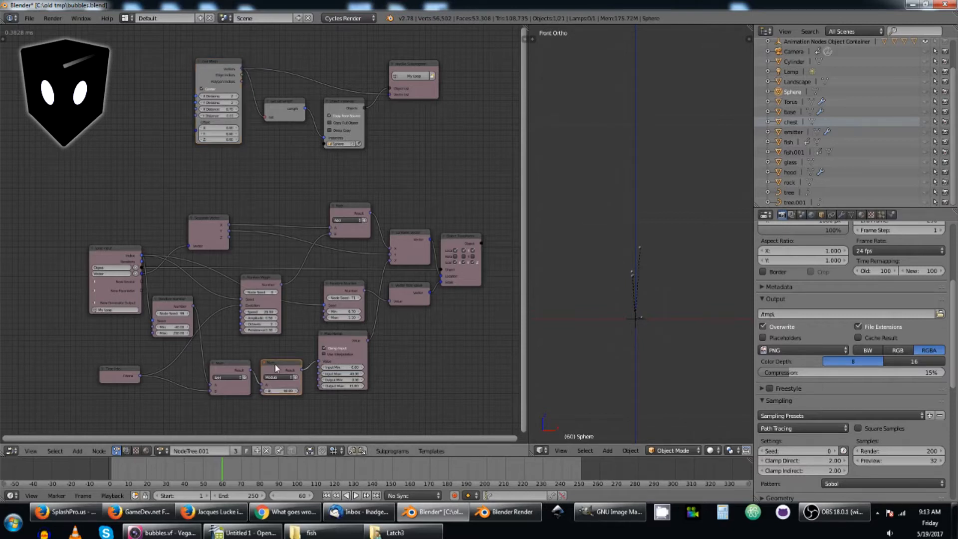
{"action": "left_click", "coordinate": [281, 371]}
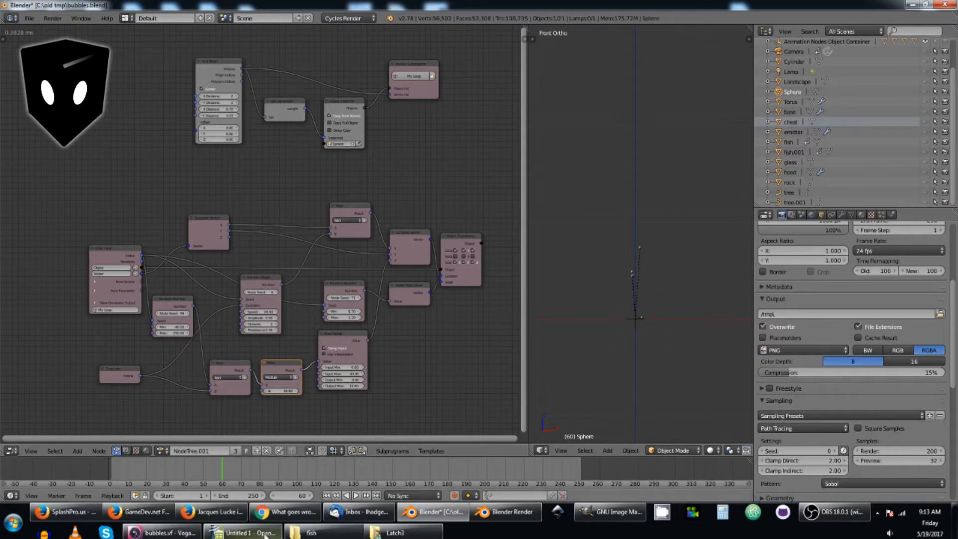
{"action": "left_click", "coordinate": [244, 532]}
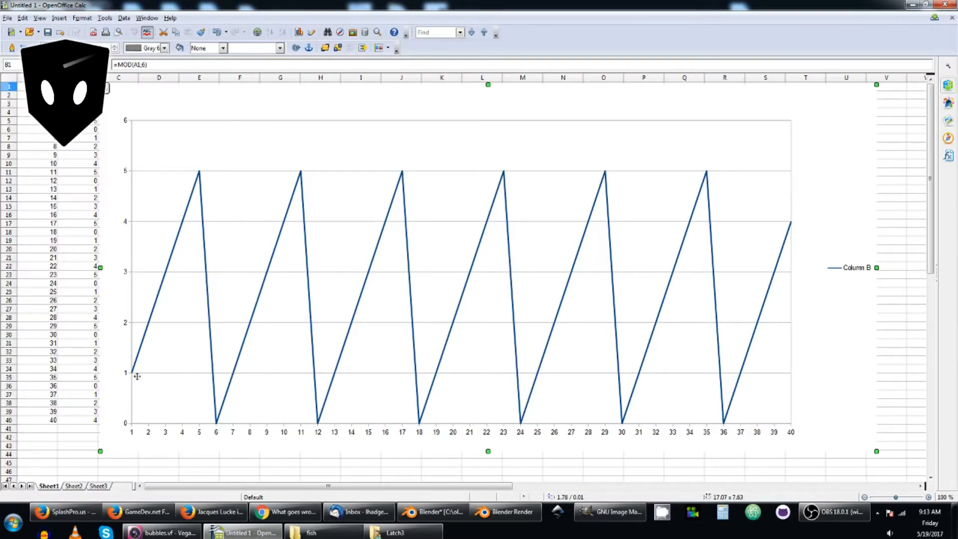
{"action": "mouse_move", "coordinate": [232, 371]}
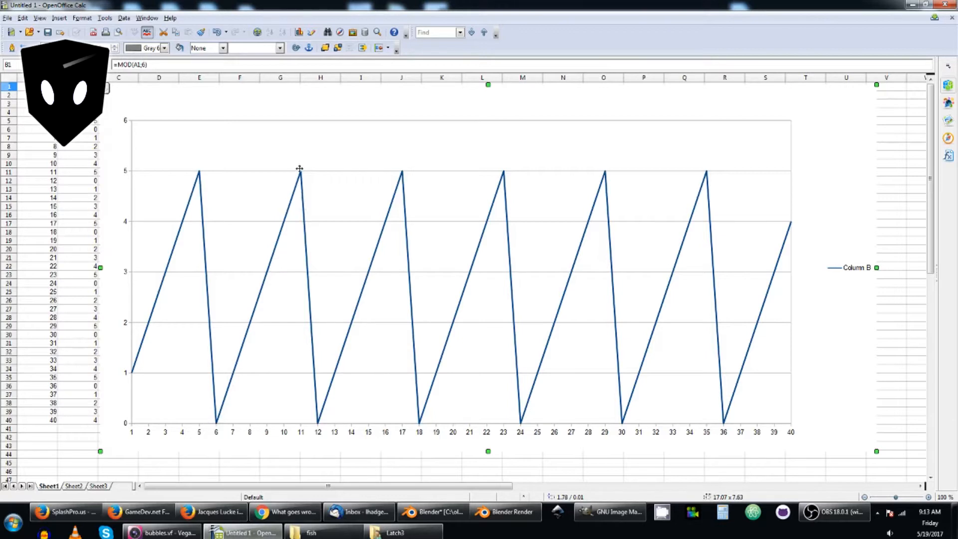
{"action": "mouse_move", "coordinate": [380, 314]}
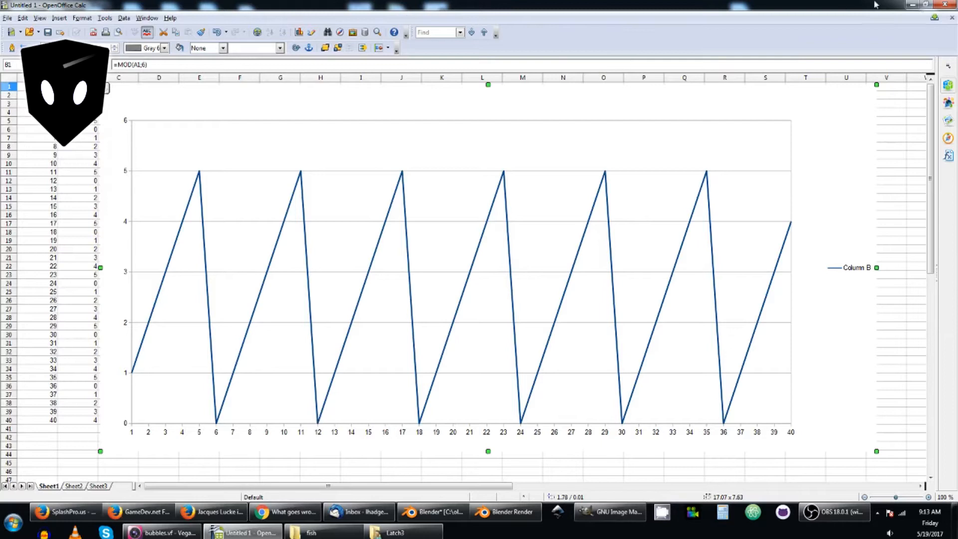
Step: Minimize the Calc window after showing the =MOD(A1,6) sawtooth line chart
{"action": "left_click", "coordinate": [434, 511]}
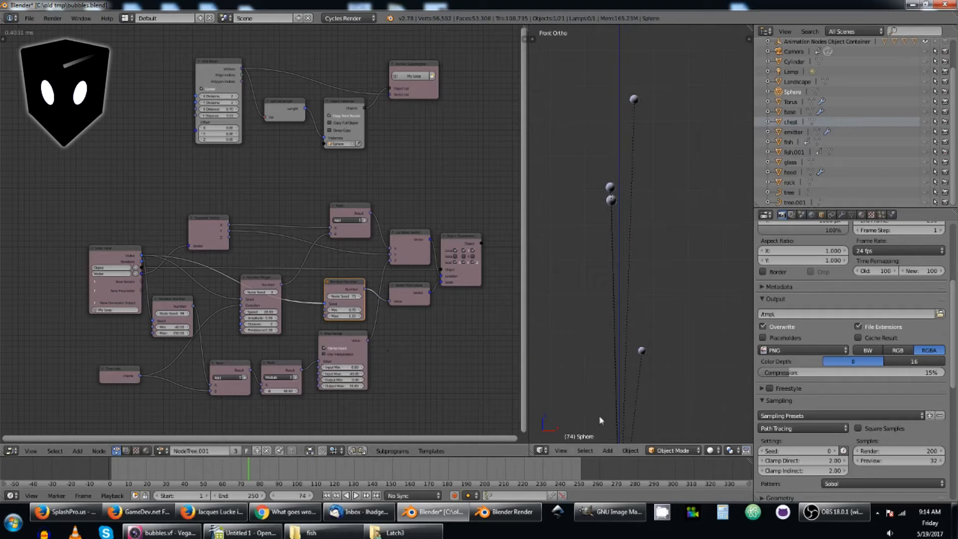
Step: Play the timeline so the sphere bubbles rise along the emitter paths to frame 122
{"action": "left_click", "coordinate": [284, 467]}
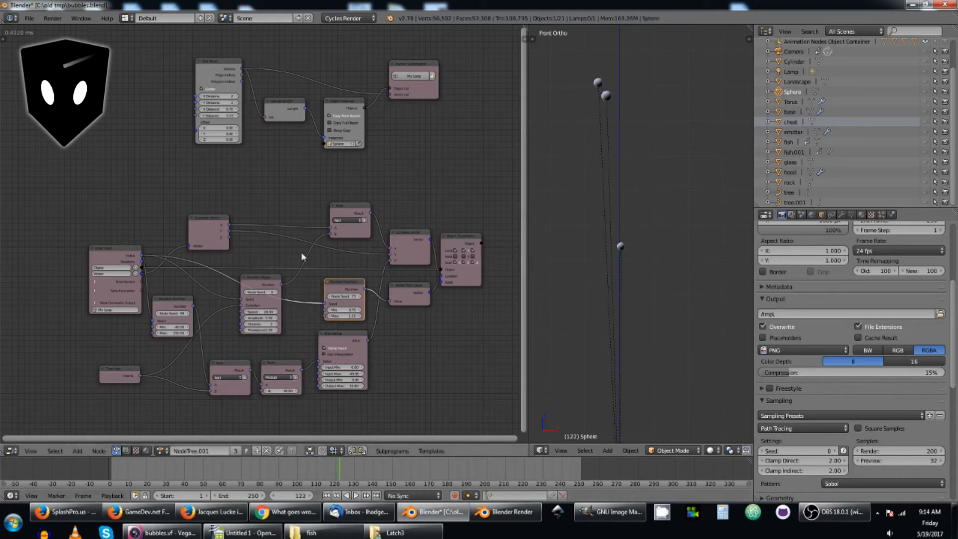
{"action": "mouse_move", "coordinate": [254, 278]}
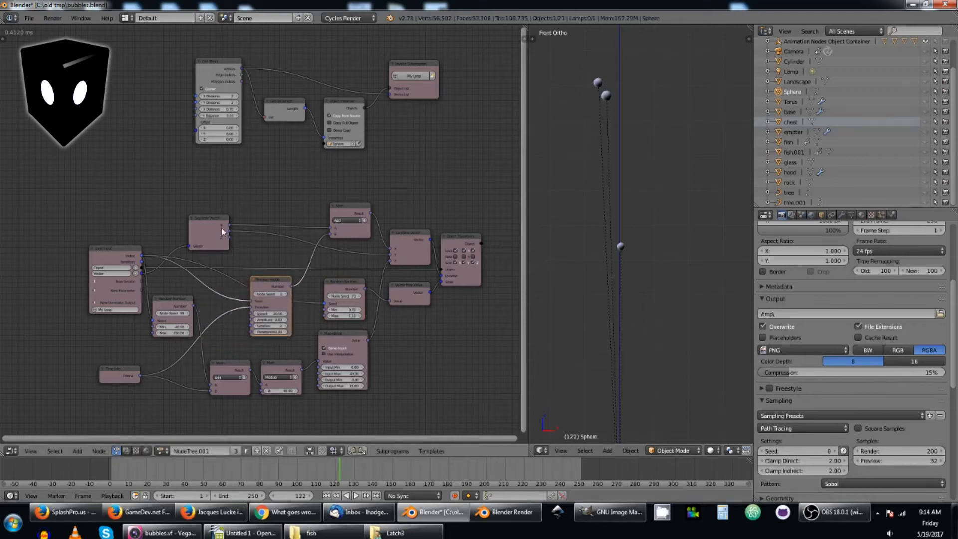
Step: Stop playback at frame 122 and move the Number Wiggle node slightly right
{"action": "left_click", "coordinate": [208, 230]}
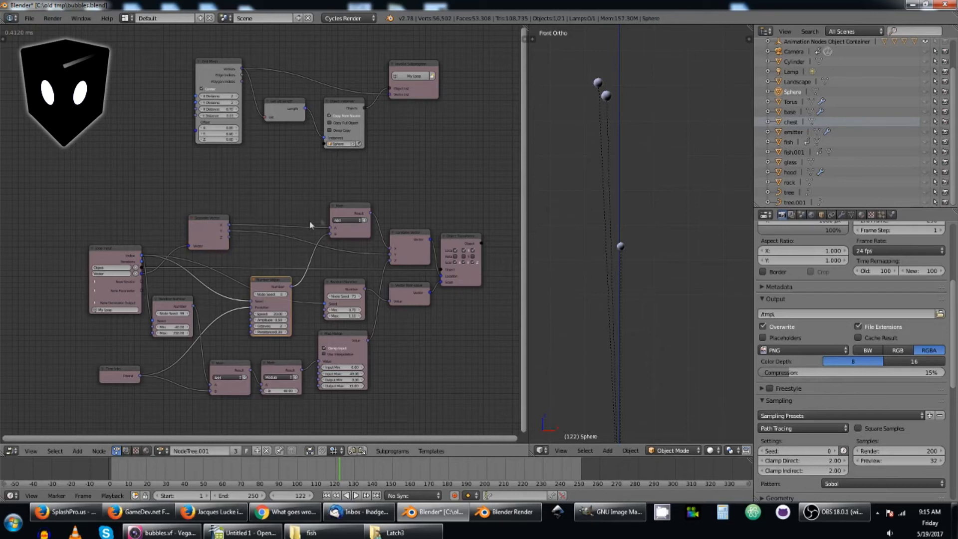
{"action": "mouse_move", "coordinate": [282, 253]}
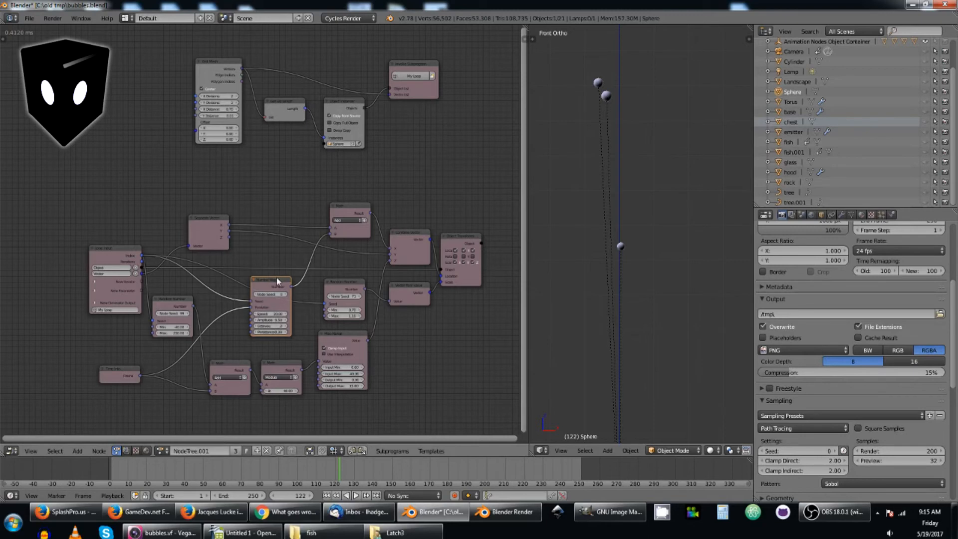
{"action": "mouse_move", "coordinate": [230, 234]}
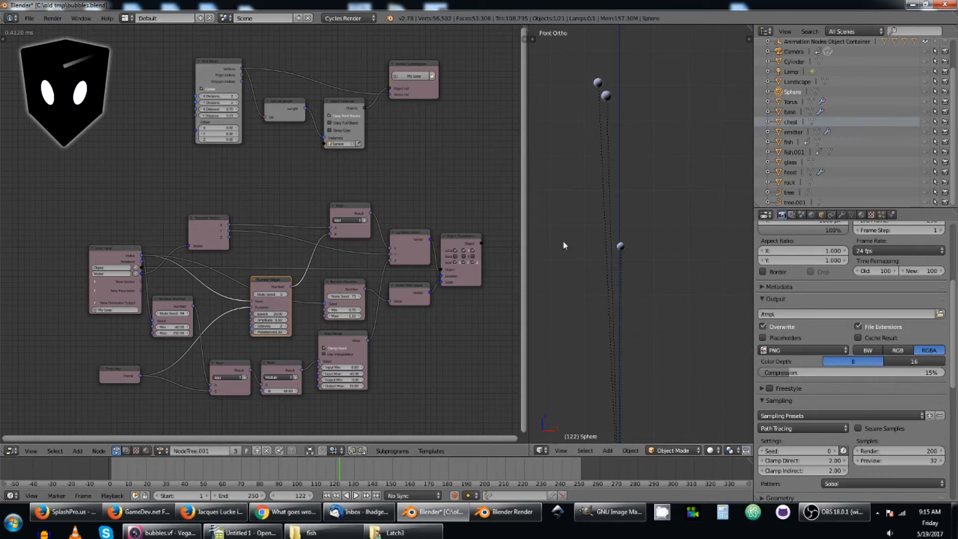
{"action": "mouse_move", "coordinate": [386, 244]}
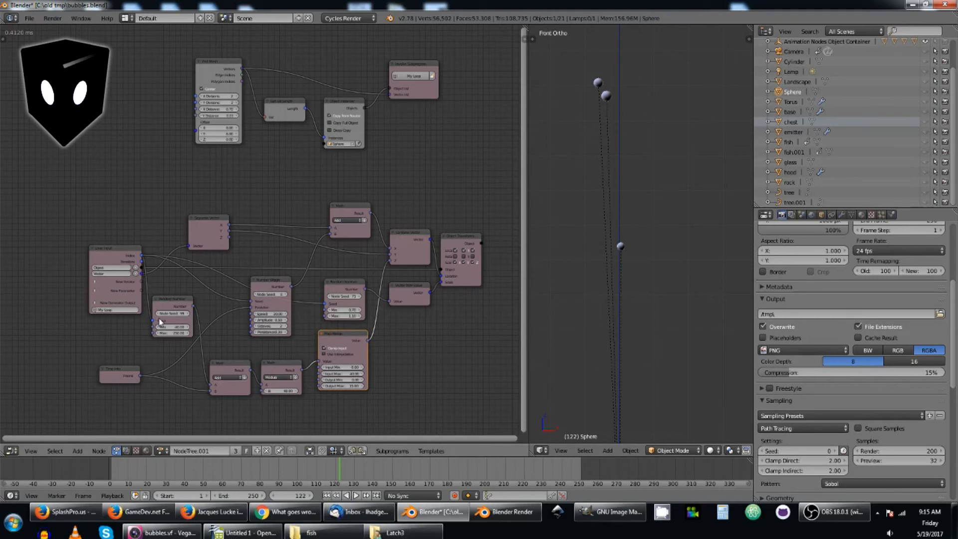
{"action": "mouse_move", "coordinate": [309, 395]}
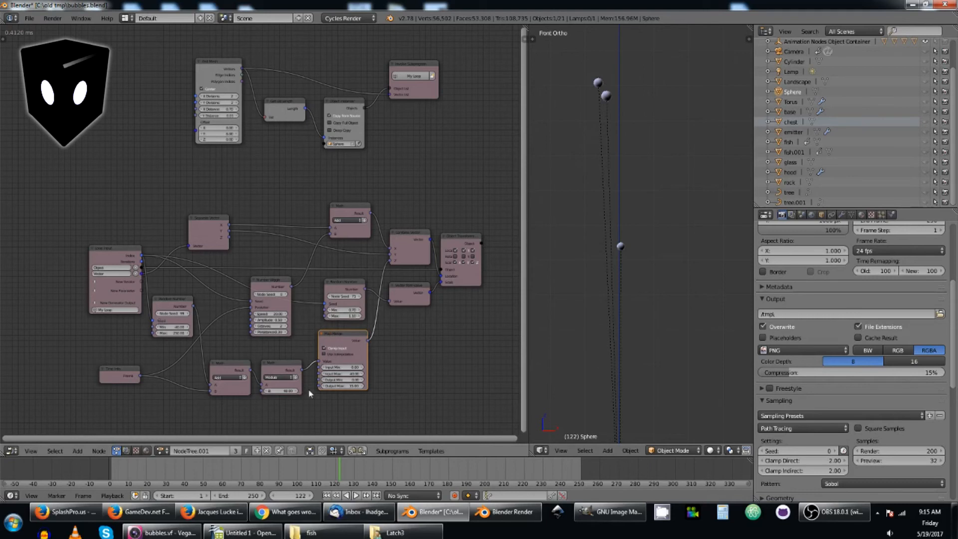